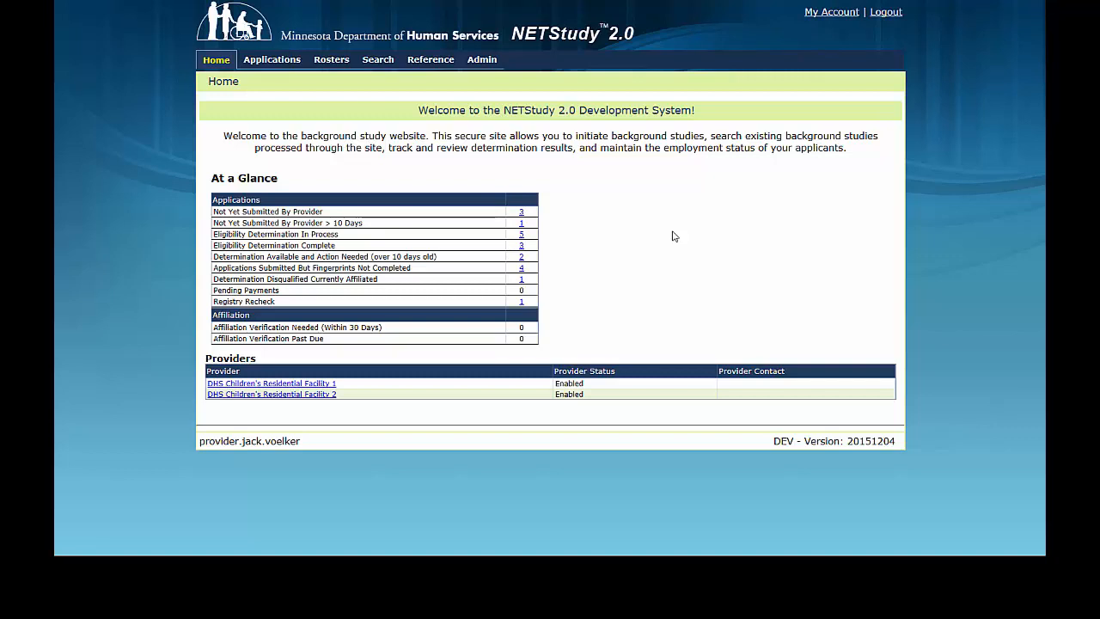
mouse_move(433, 127)
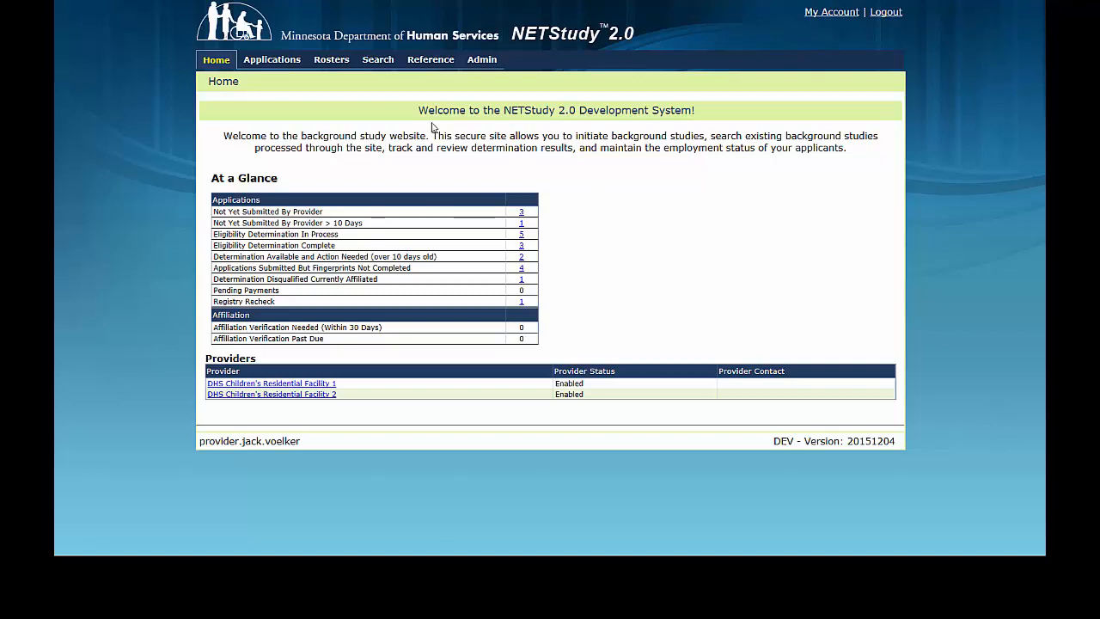
Step: Show the Rosters menu with its Roster and Verification options
click(331, 58)
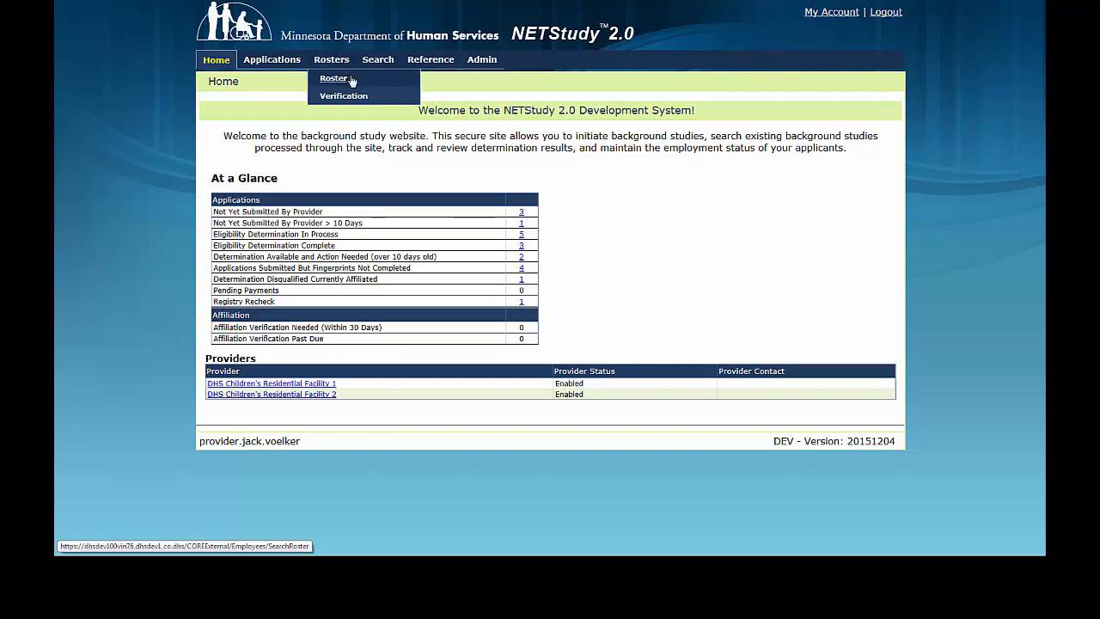
Step: Search the Affiliation Roster for last name 'subject', returning one Laboratory Technician result
click(333, 79)
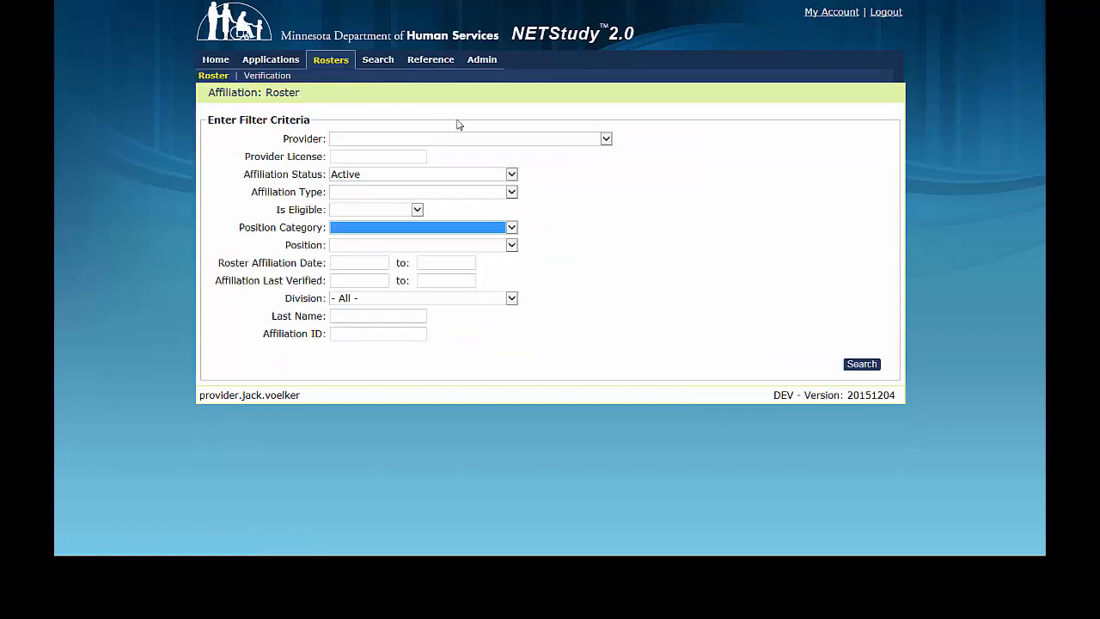
mouse_move(580, 245)
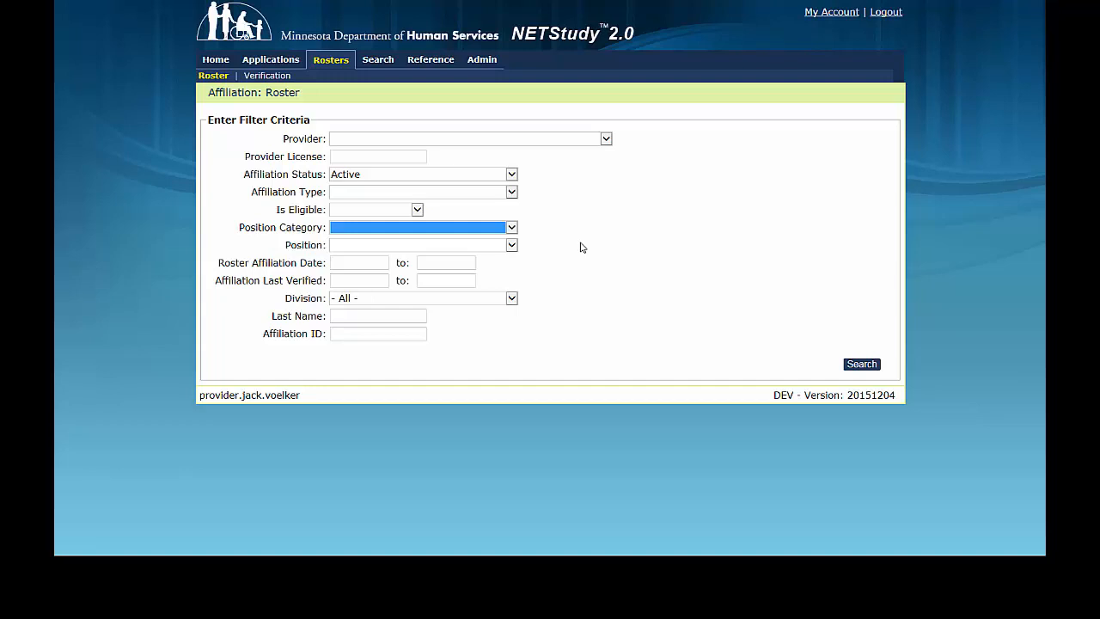
click(378, 316)
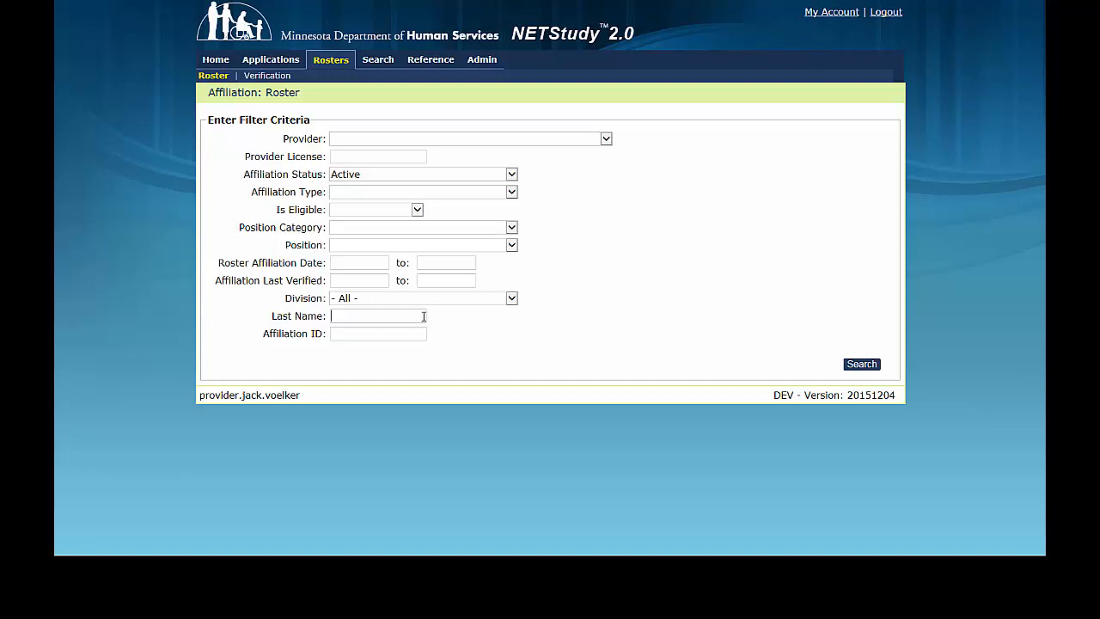
text(subjectV)
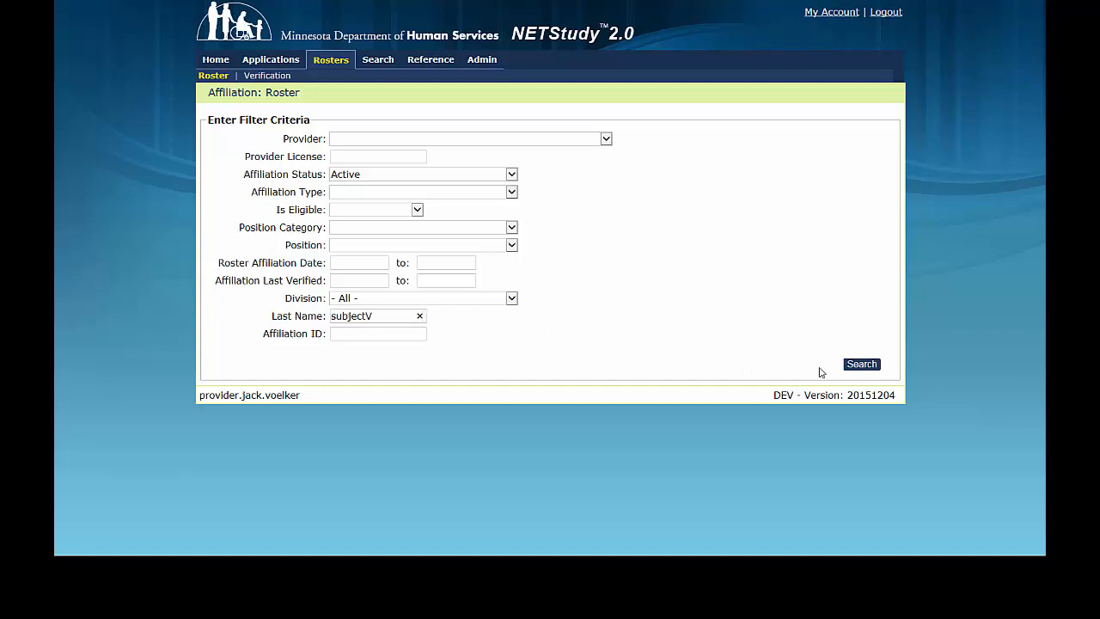
click(861, 364)
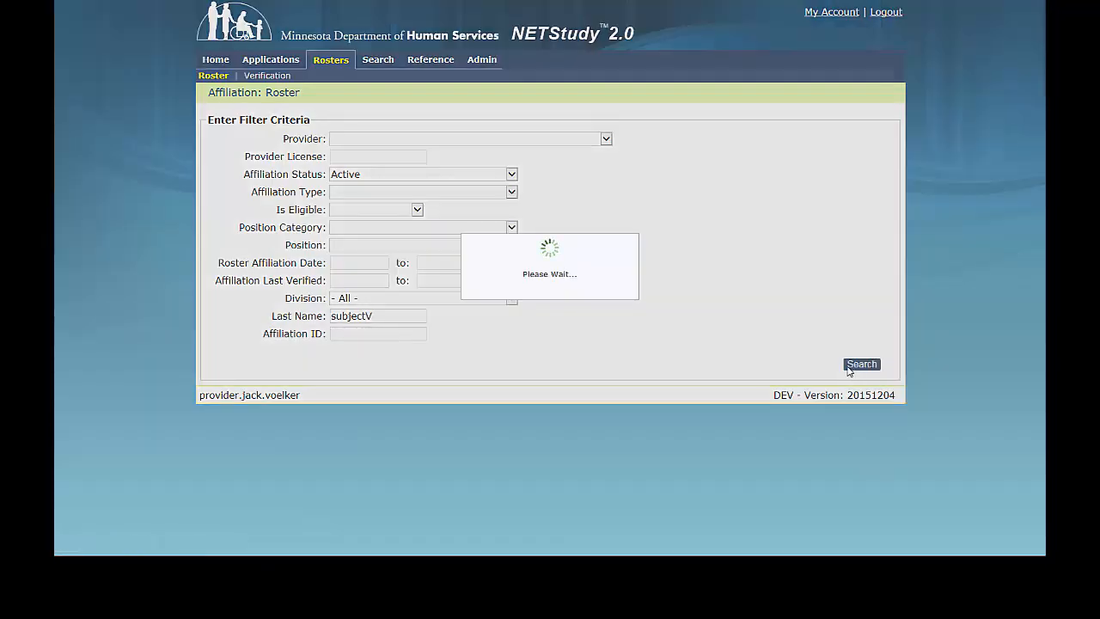
click(859, 364)
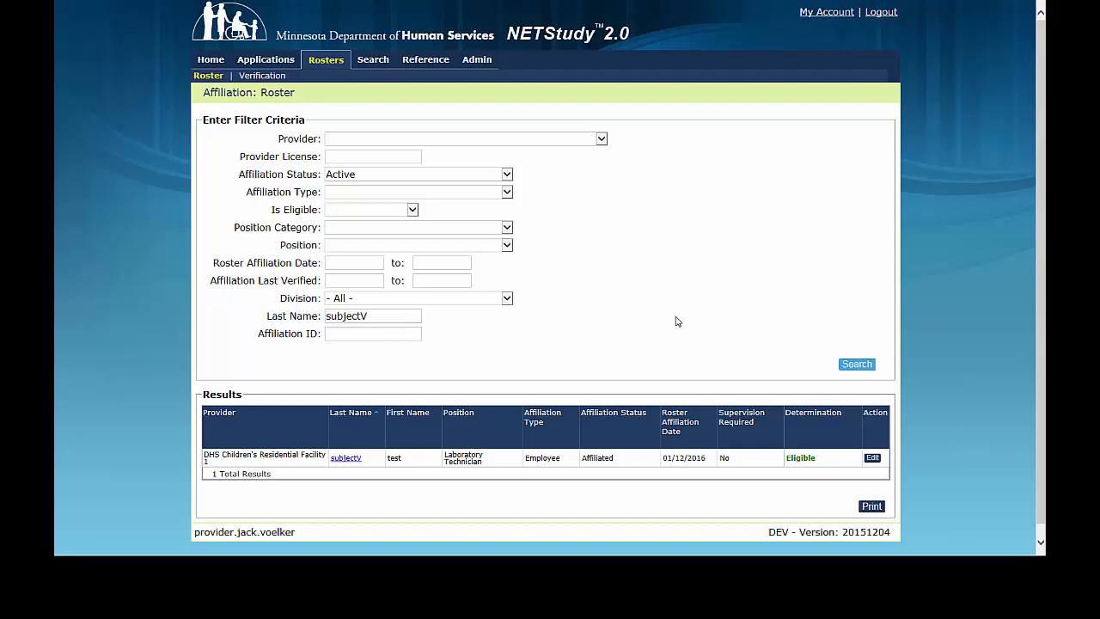
mouse_move(673, 322)
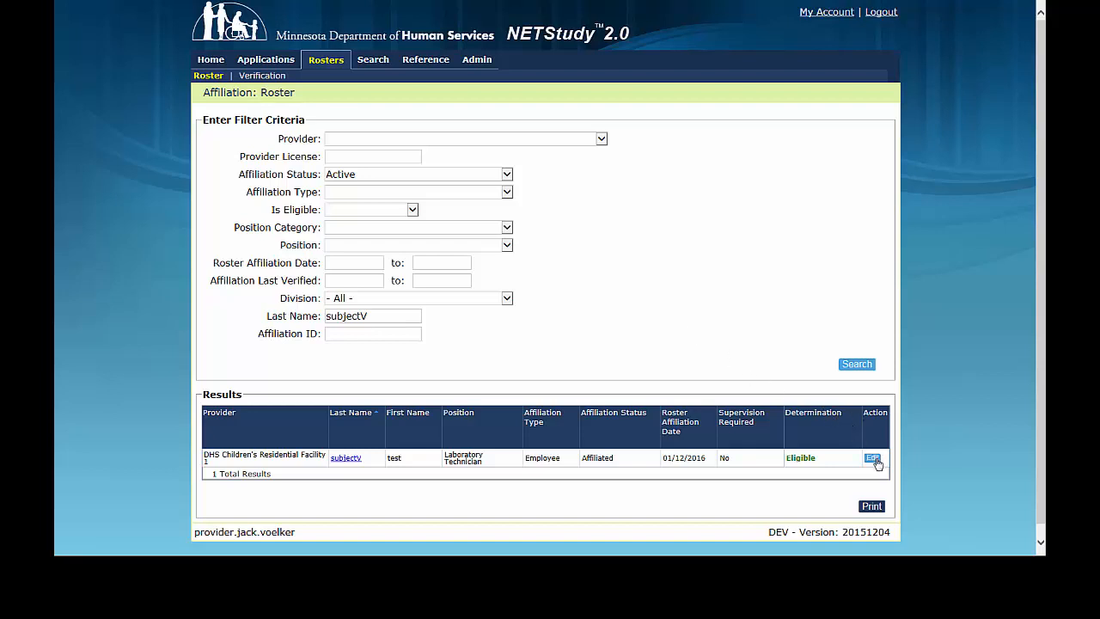
Step: In the subject's Edit Affiliation form, keep status Permanent, type Employee, and reselect the position category
click(873, 457)
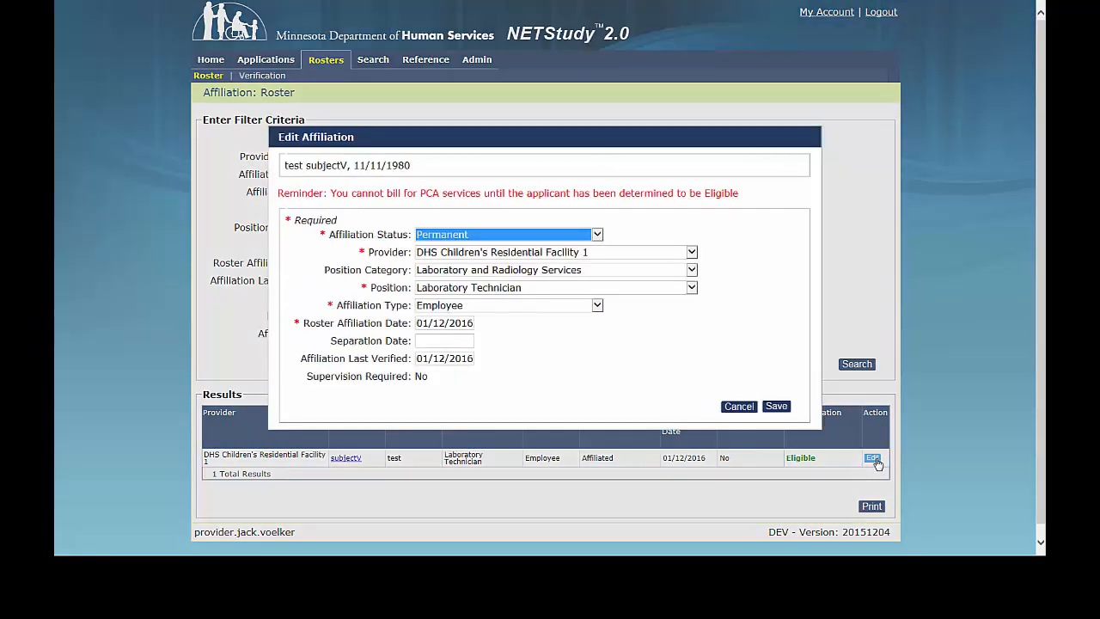
mouse_move(771, 356)
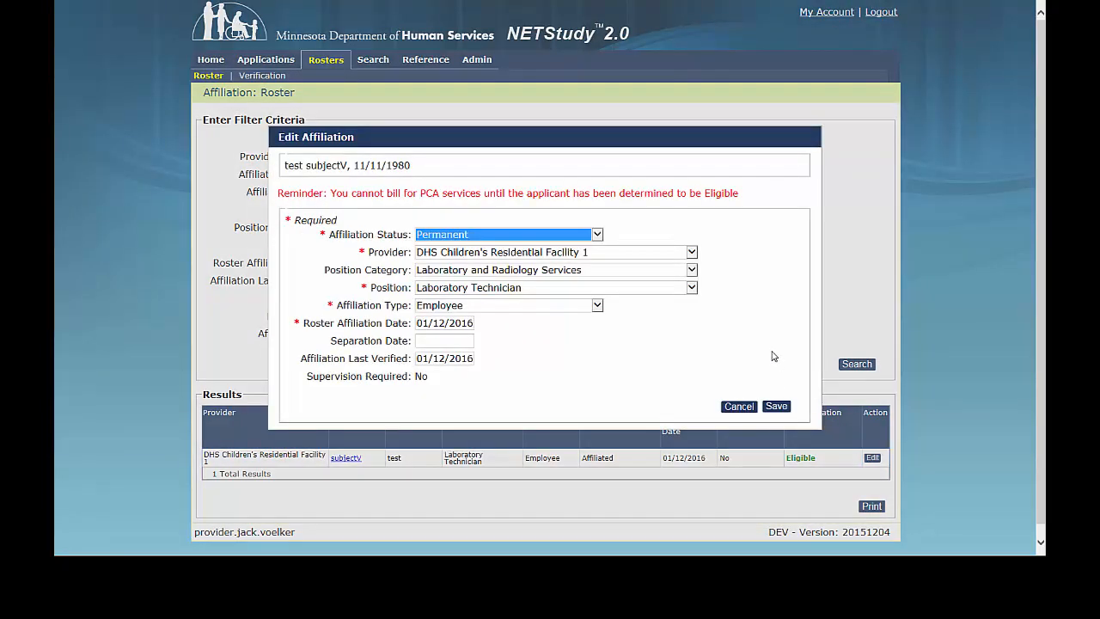
mouse_move(610, 244)
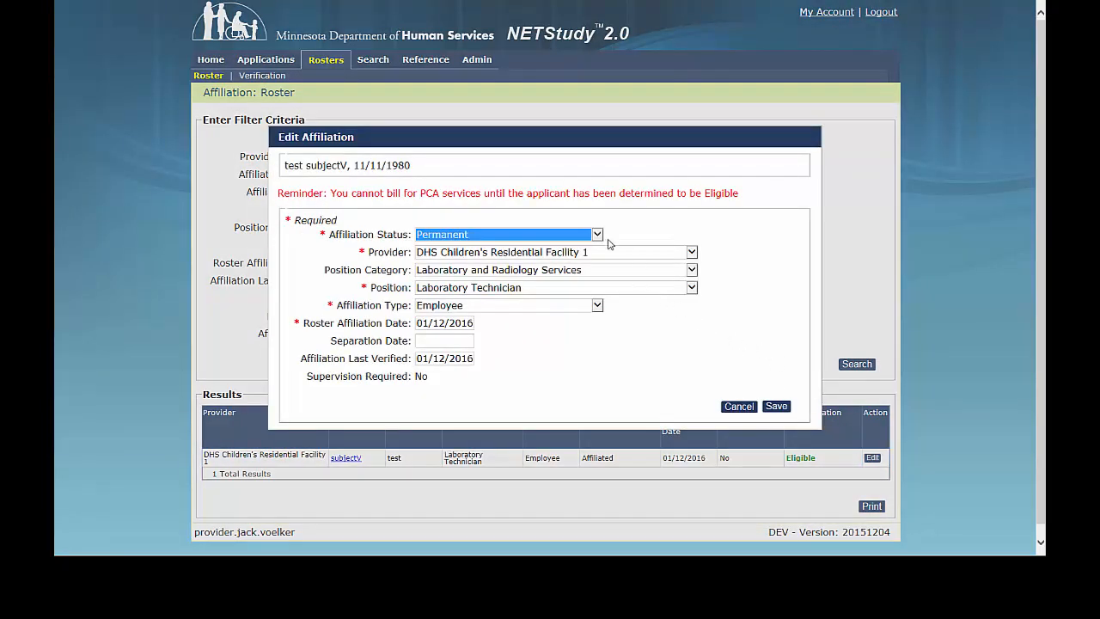
click(597, 234)
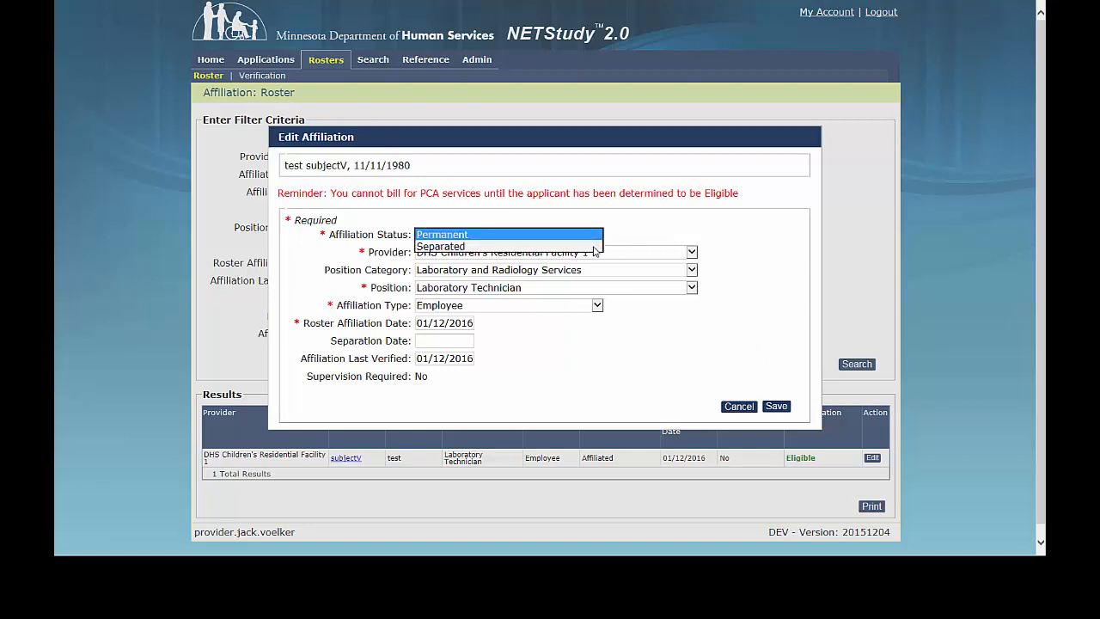
click(440, 234)
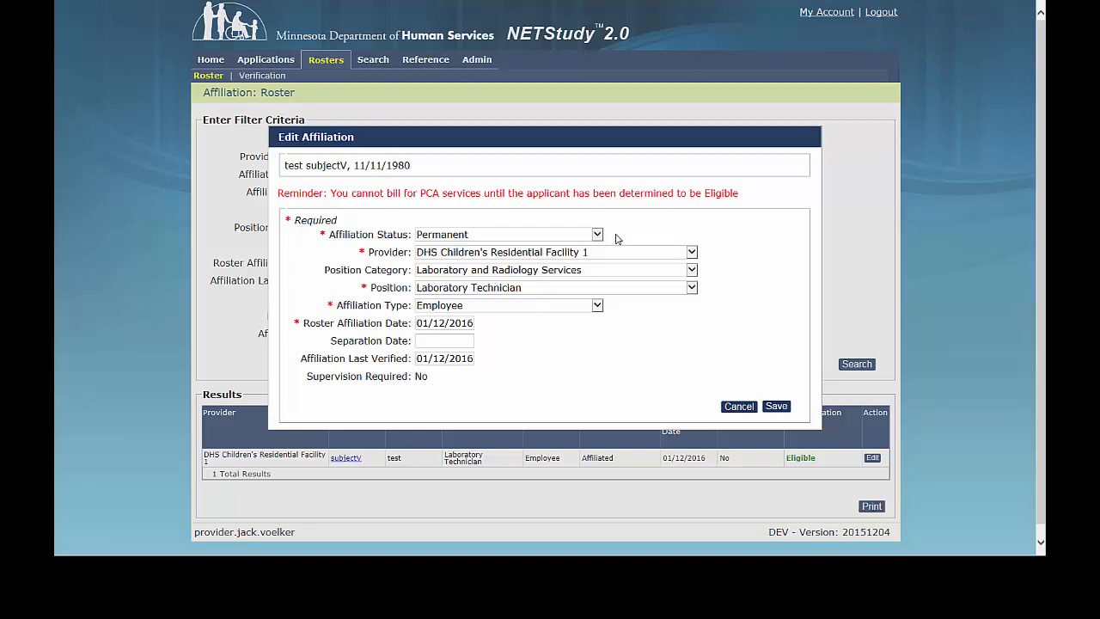
mouse_move(598, 306)
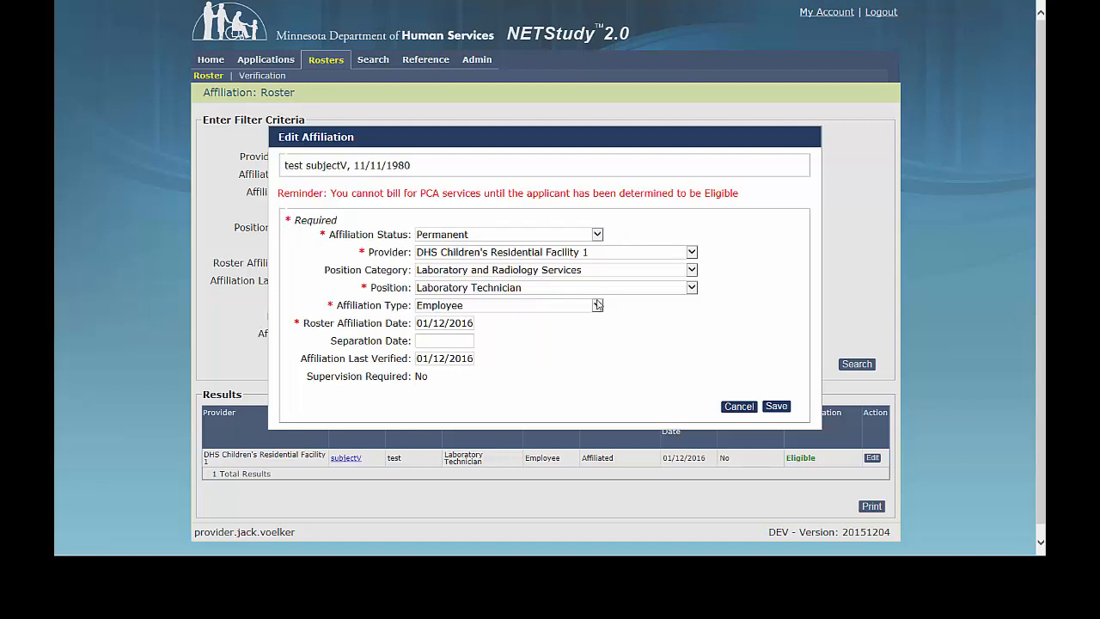
click(598, 306)
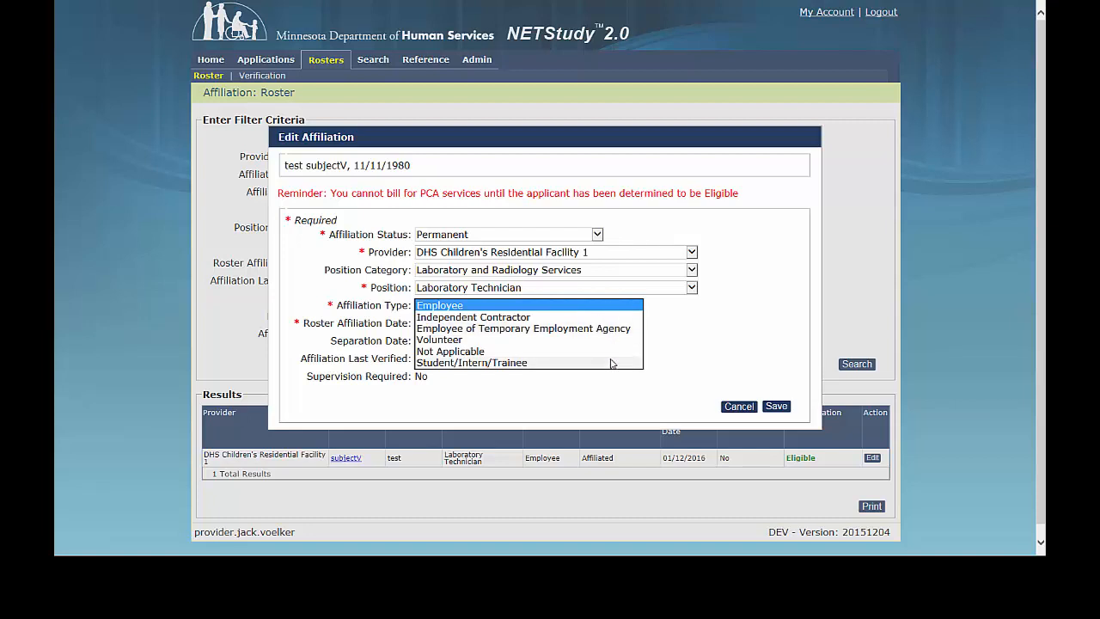
click(440, 305)
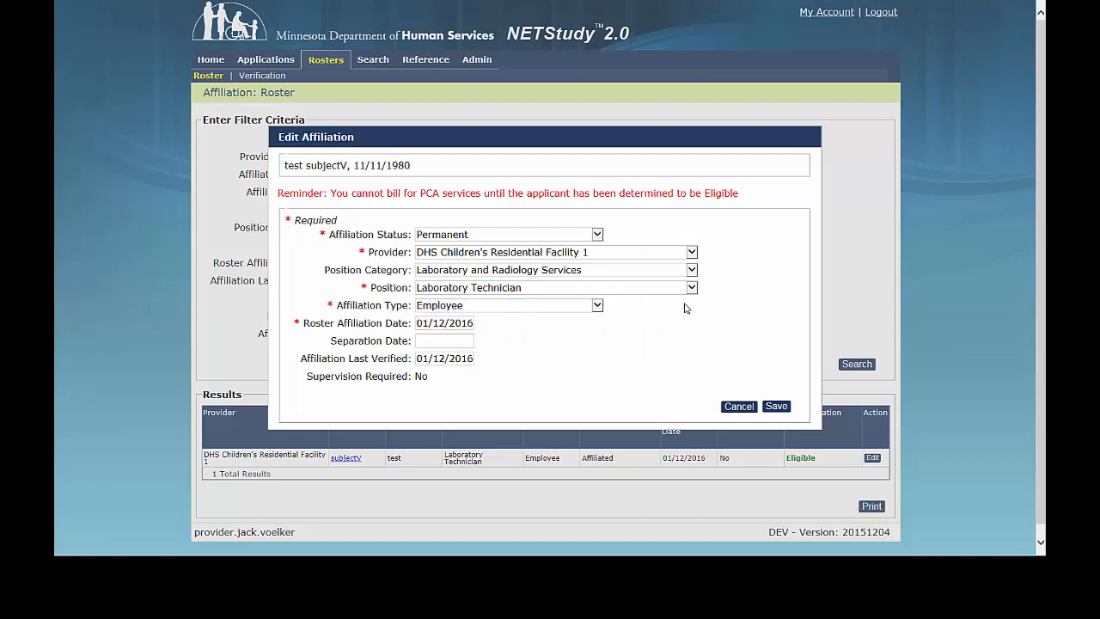
click(691, 287)
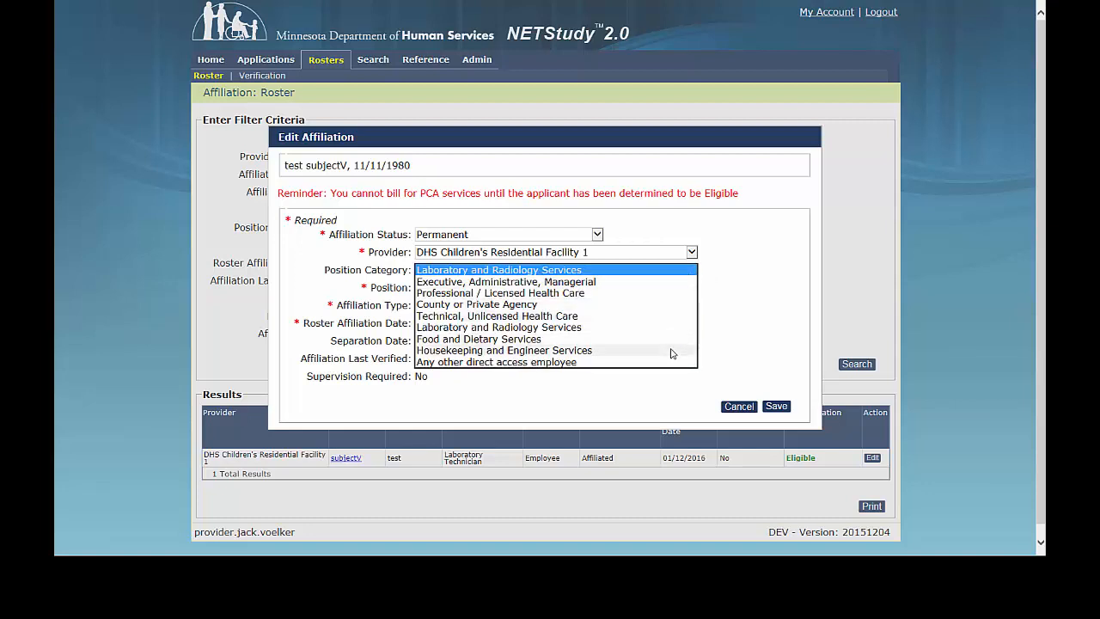
click(498, 270)
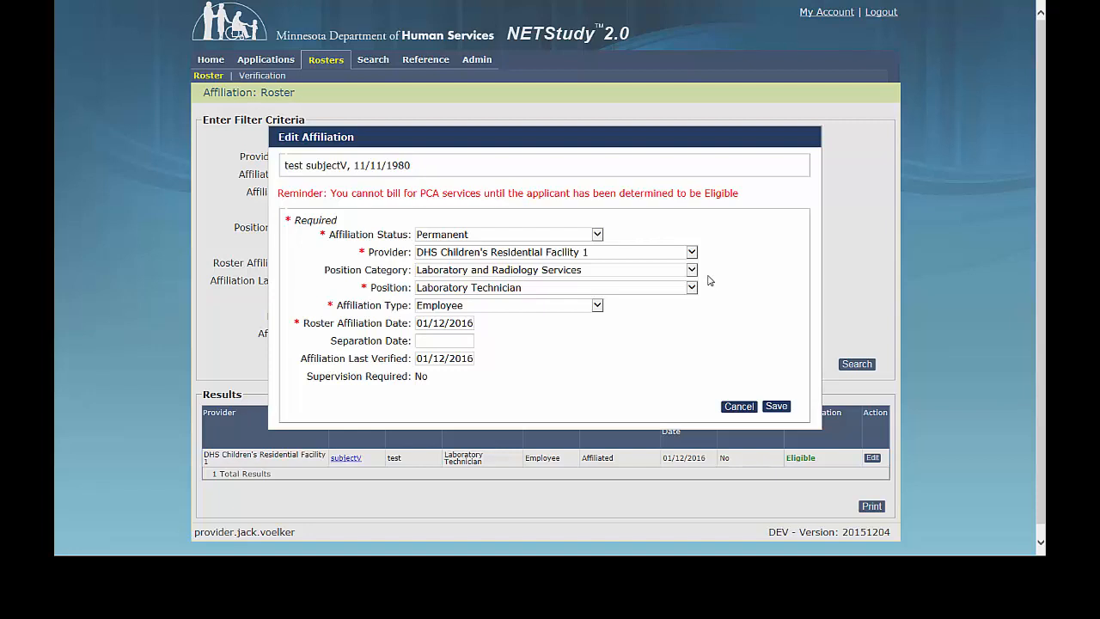
mouse_move(713, 288)
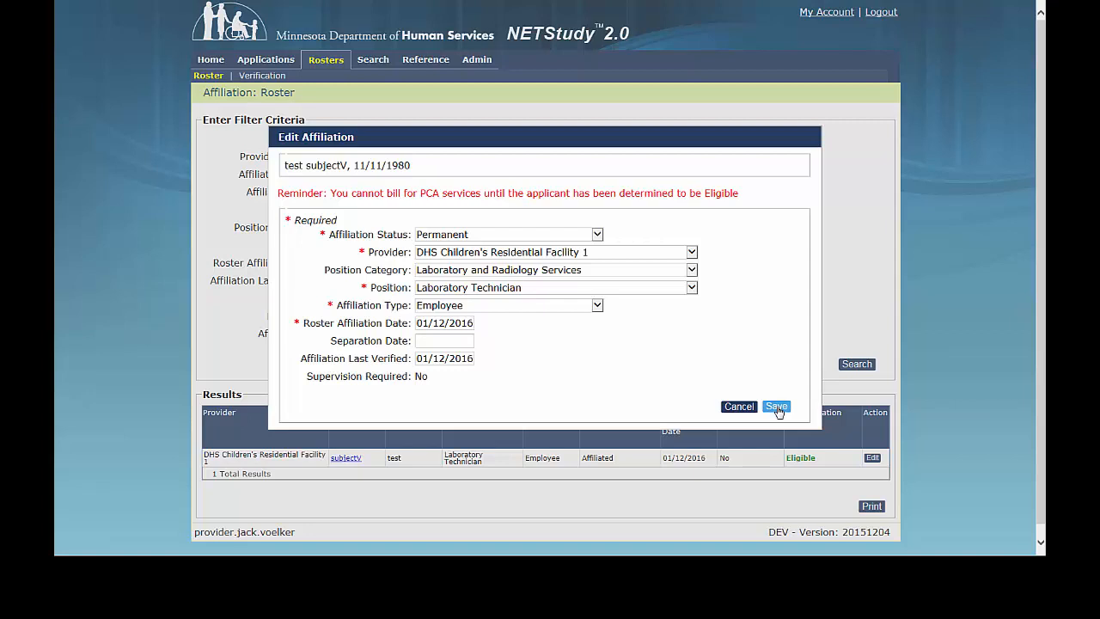
Step: Save the affiliation and return to the roster results for subjectV
click(775, 405)
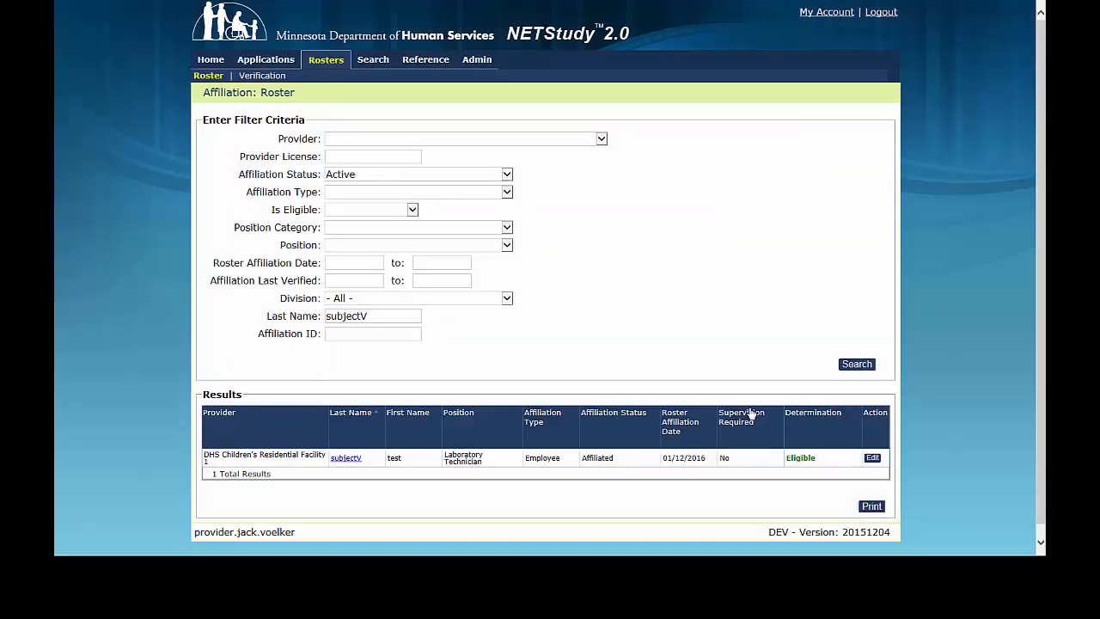
mouse_move(563, 390)
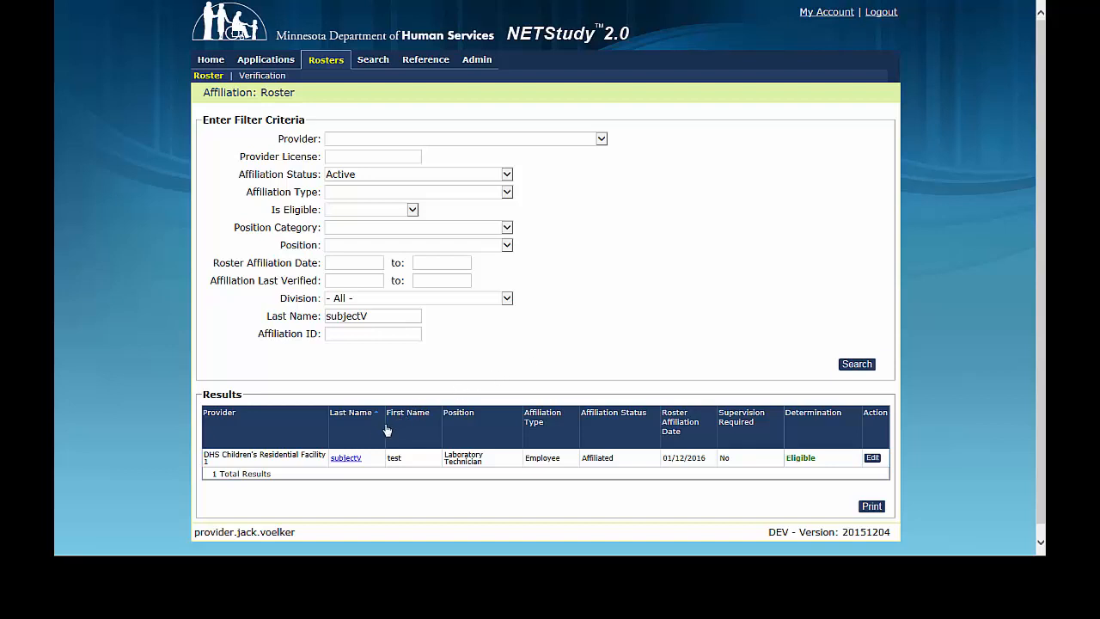
Step: Show subjectV's Applications on the Person Summary, listing the closed Laboratory Technician check
click(345, 457)
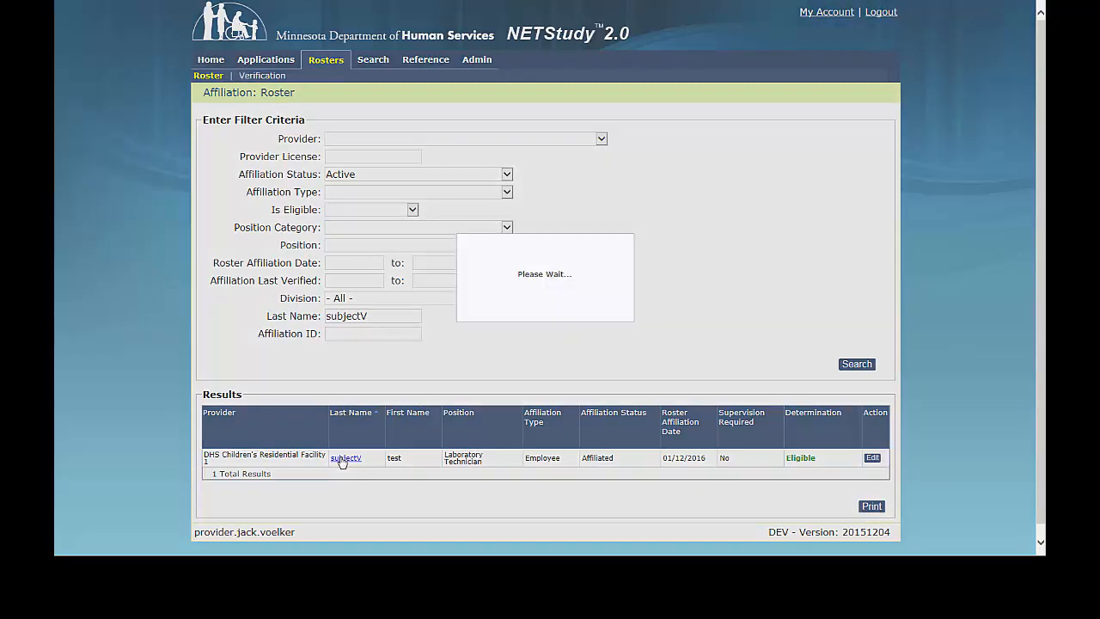
click(346, 457)
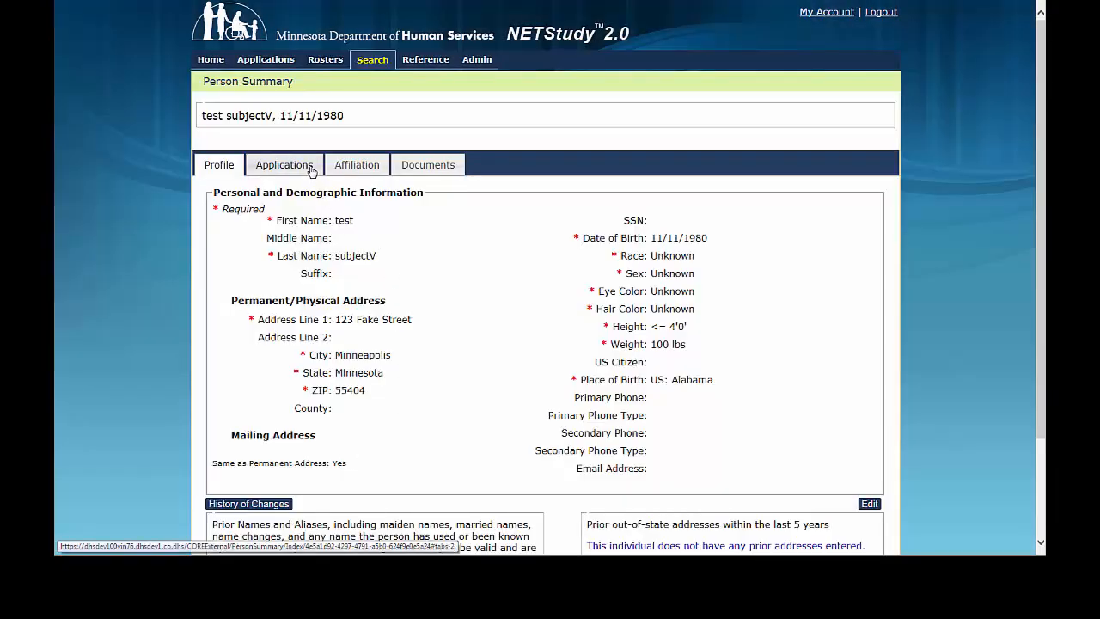
click(285, 165)
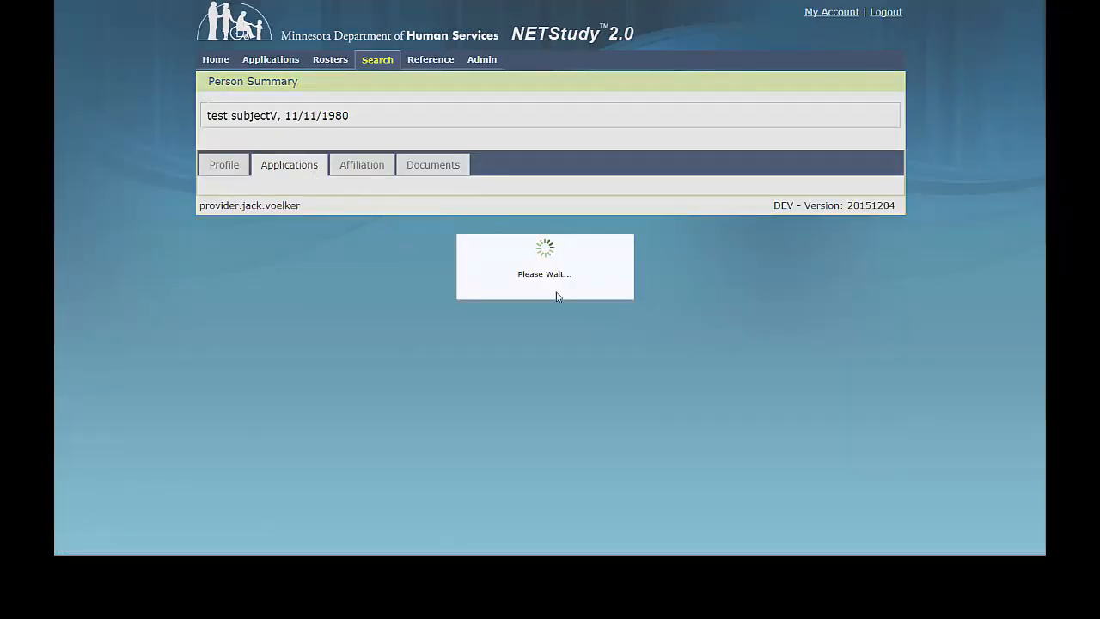
click(289, 165)
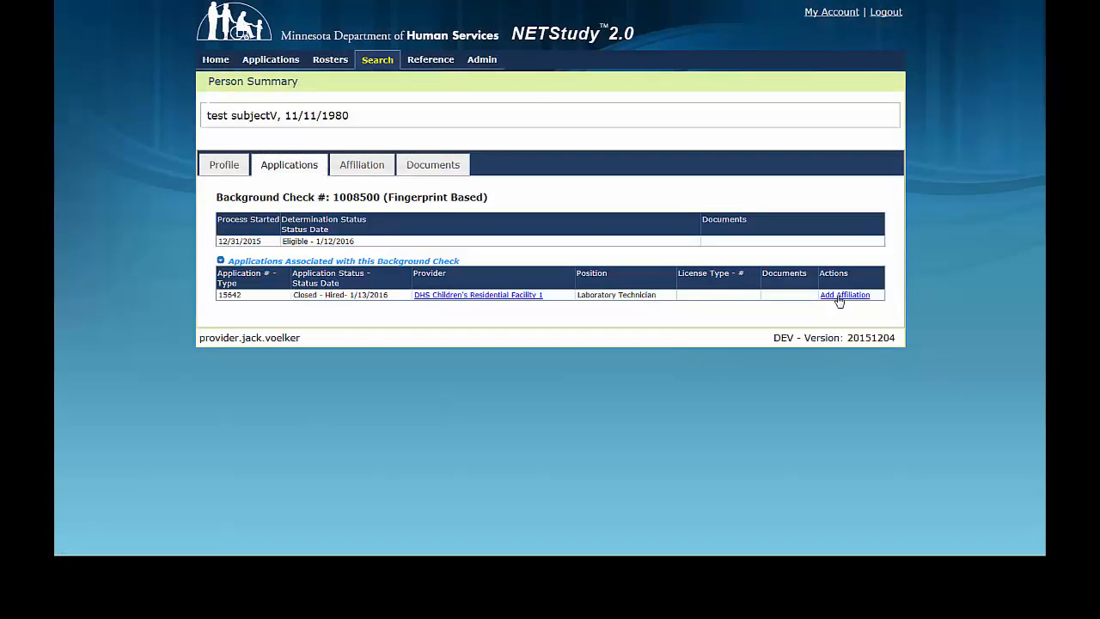
Step: Add an affiliation with DHS Children's Residential Facility 2 dated 01/14/2016 and save it
click(845, 295)
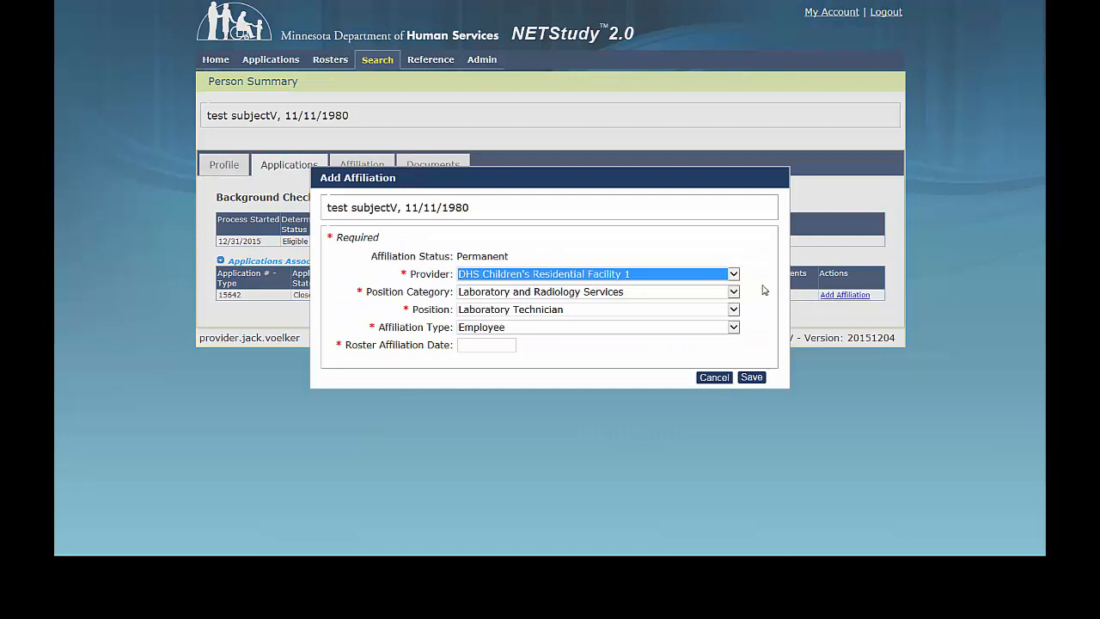
click(732, 274)
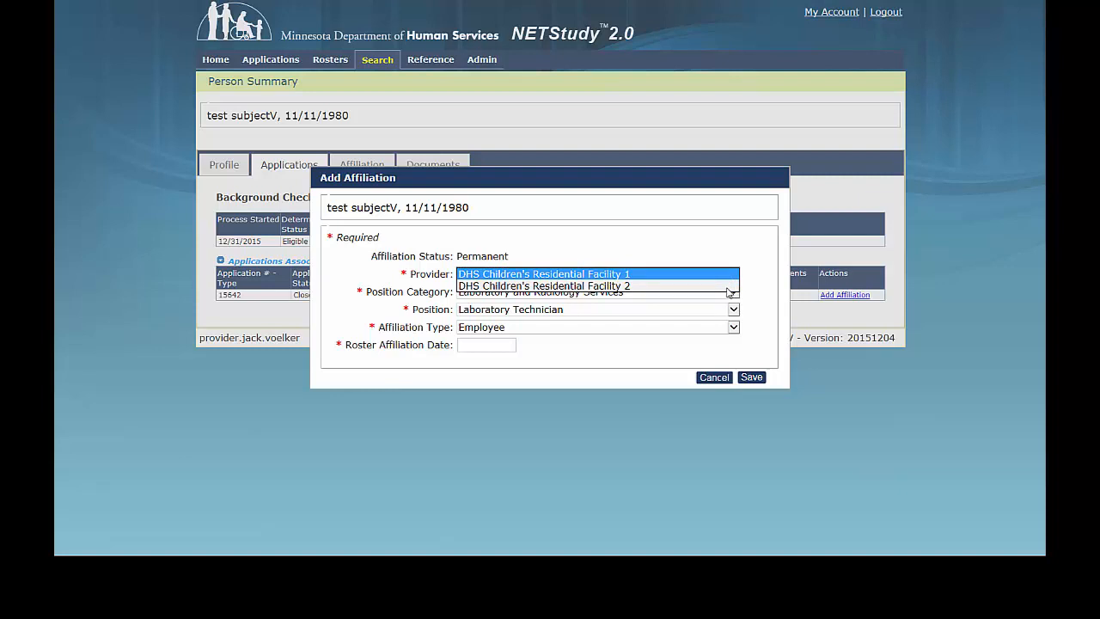
click(543, 273)
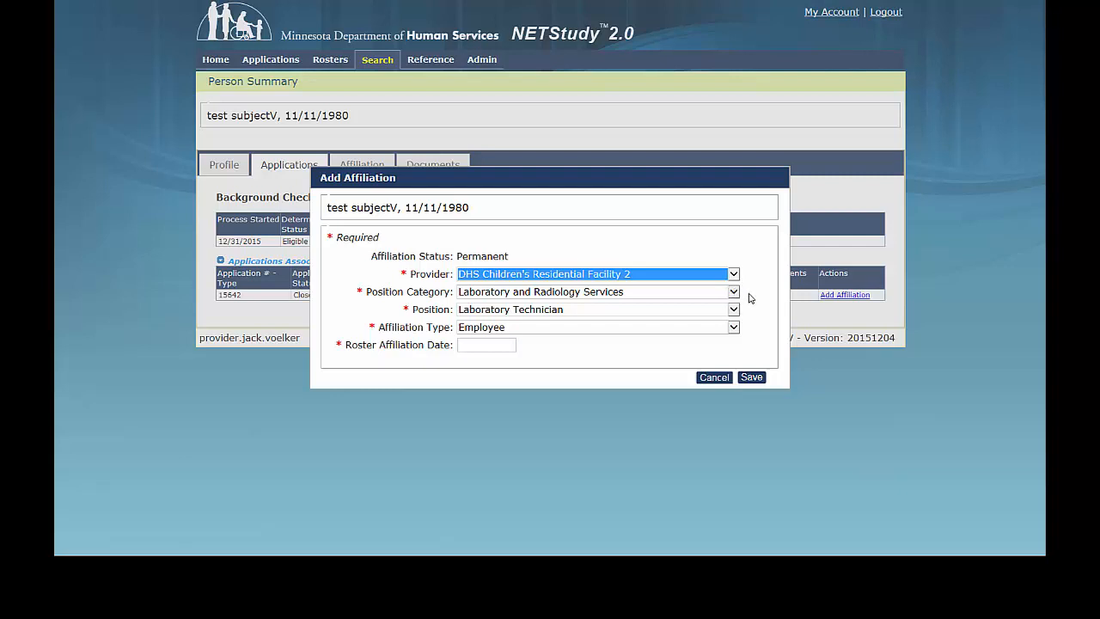
mouse_move(744, 311)
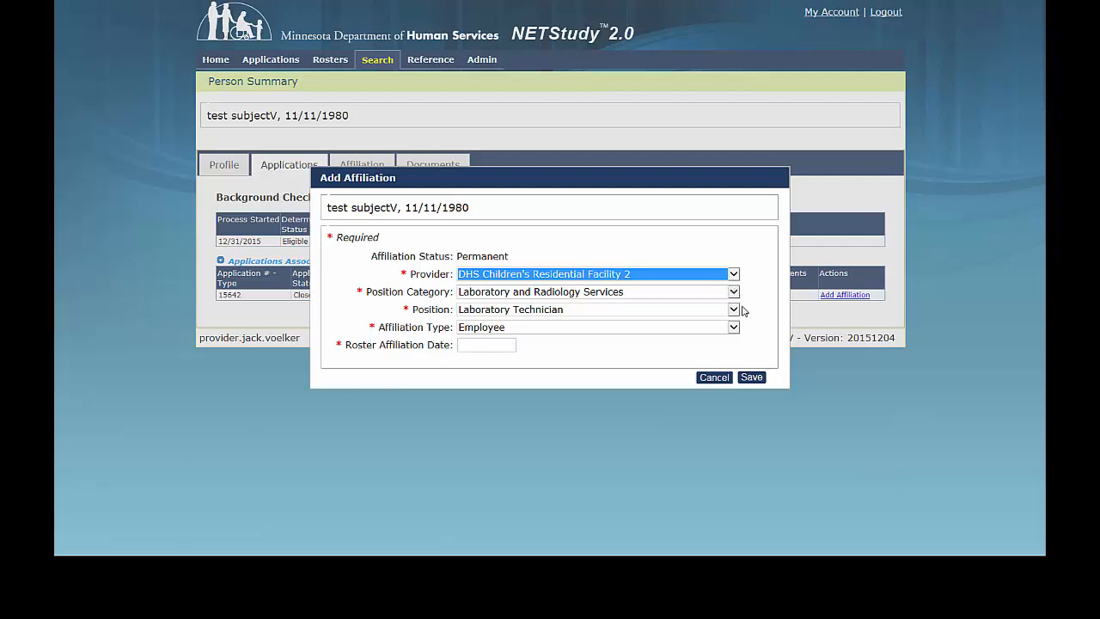
mouse_move(749, 344)
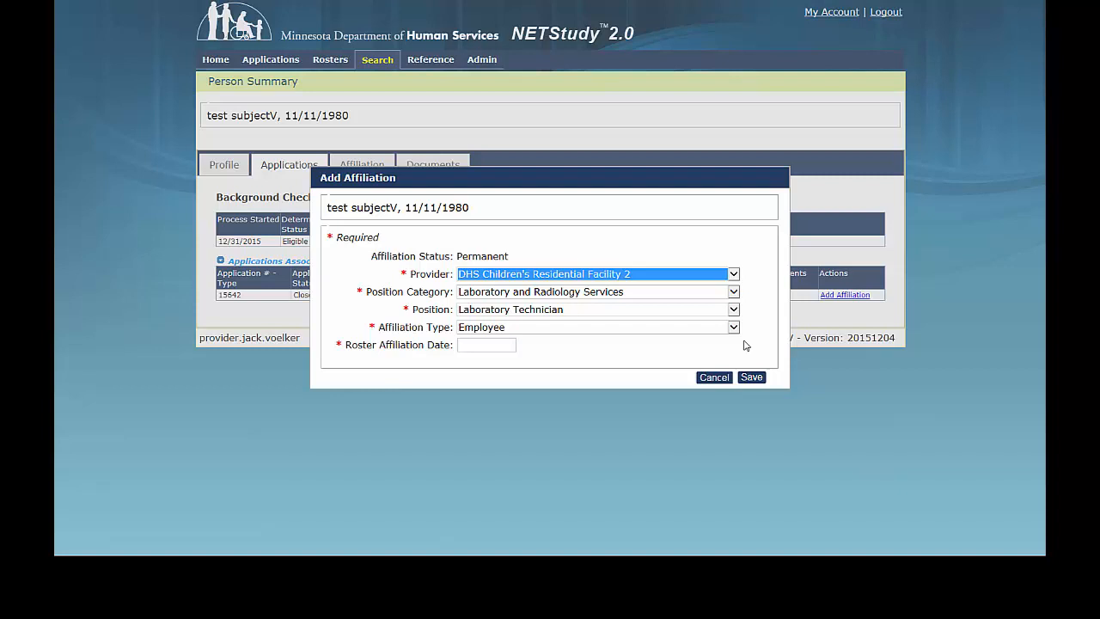
mouse_move(744, 346)
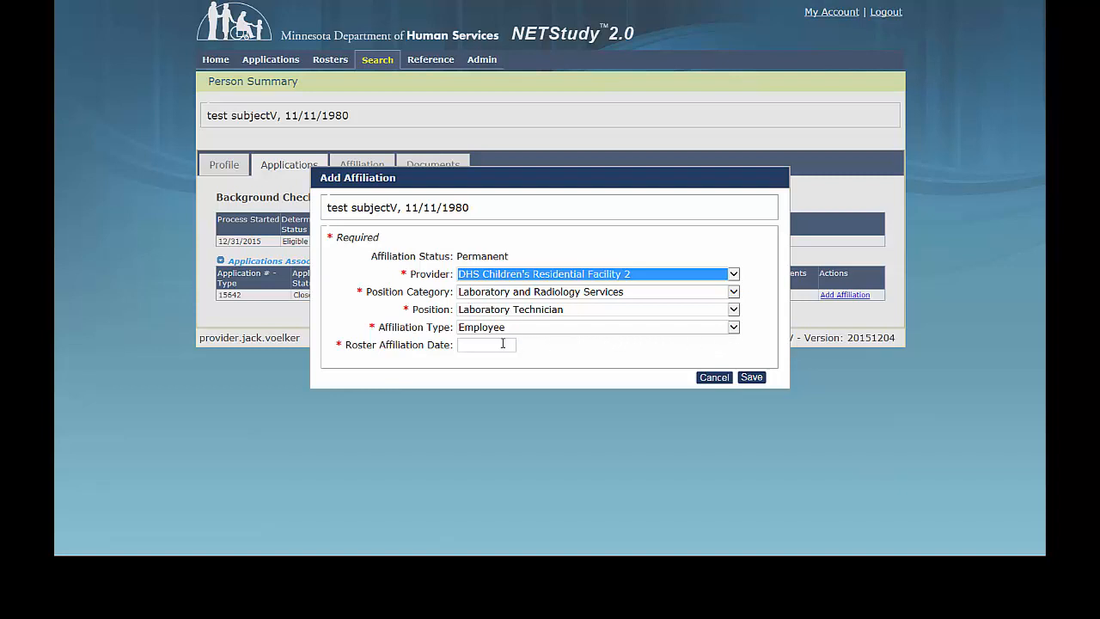
mouse_move(468, 299)
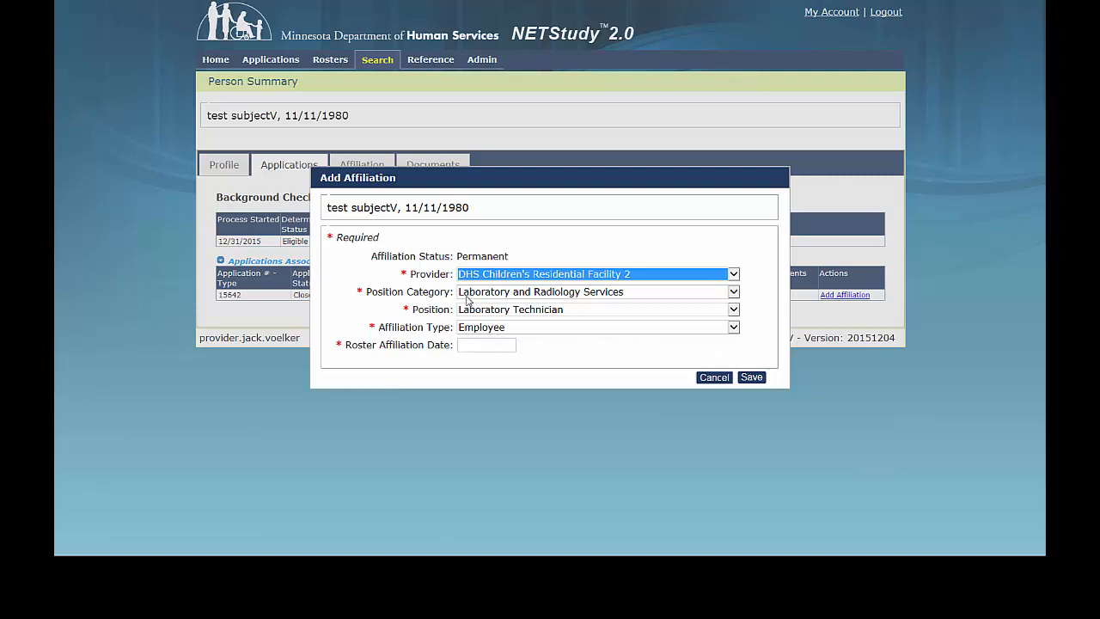
mouse_move(478, 334)
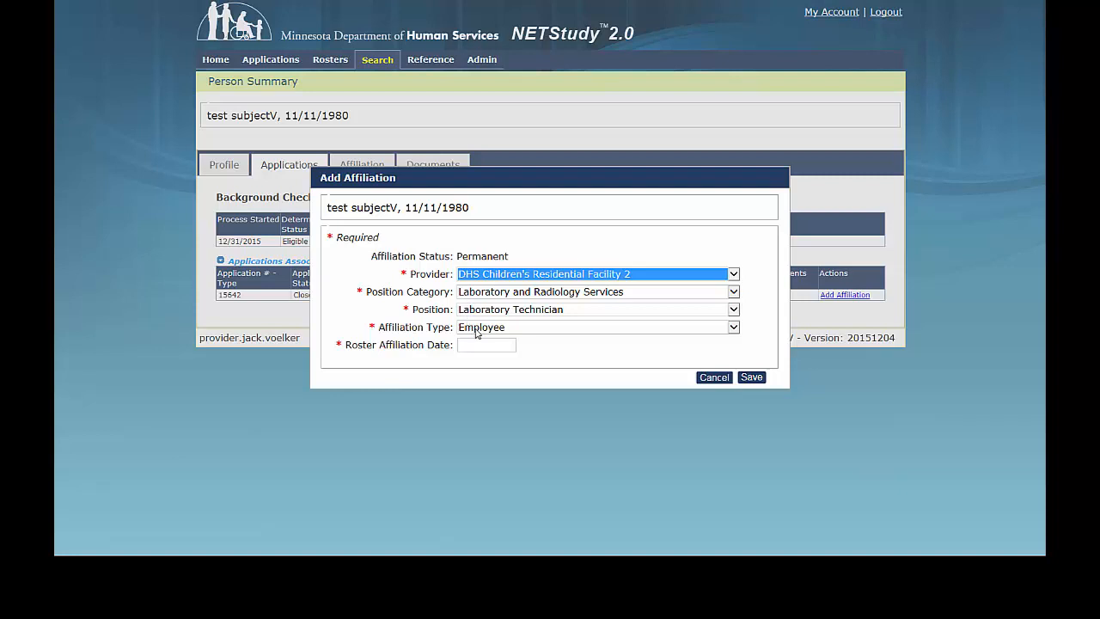
click(486, 344)
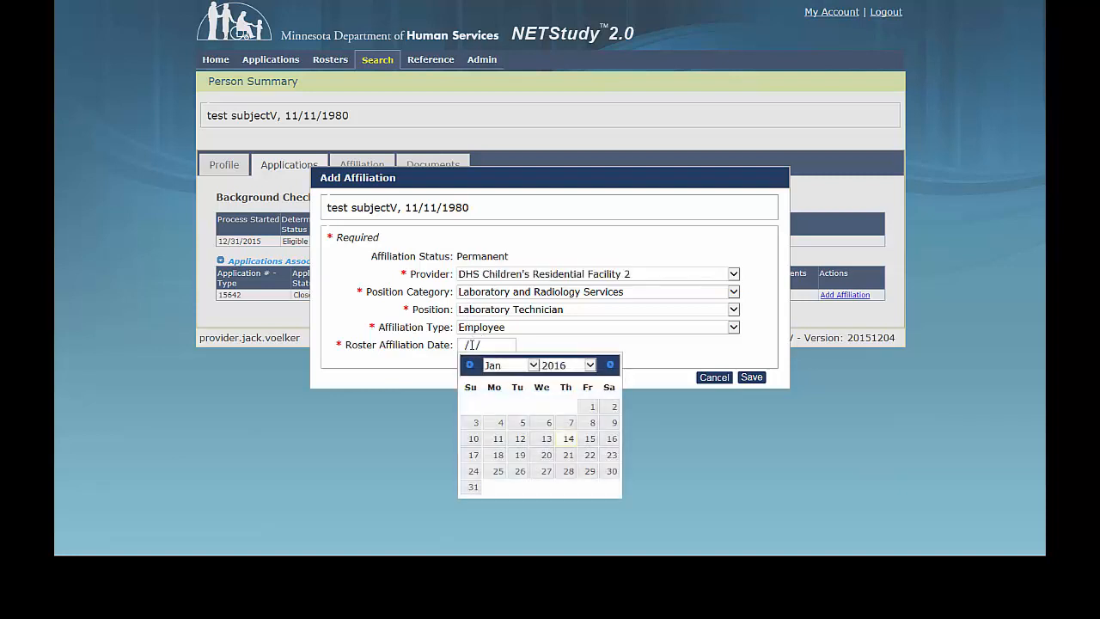
click(567, 438)
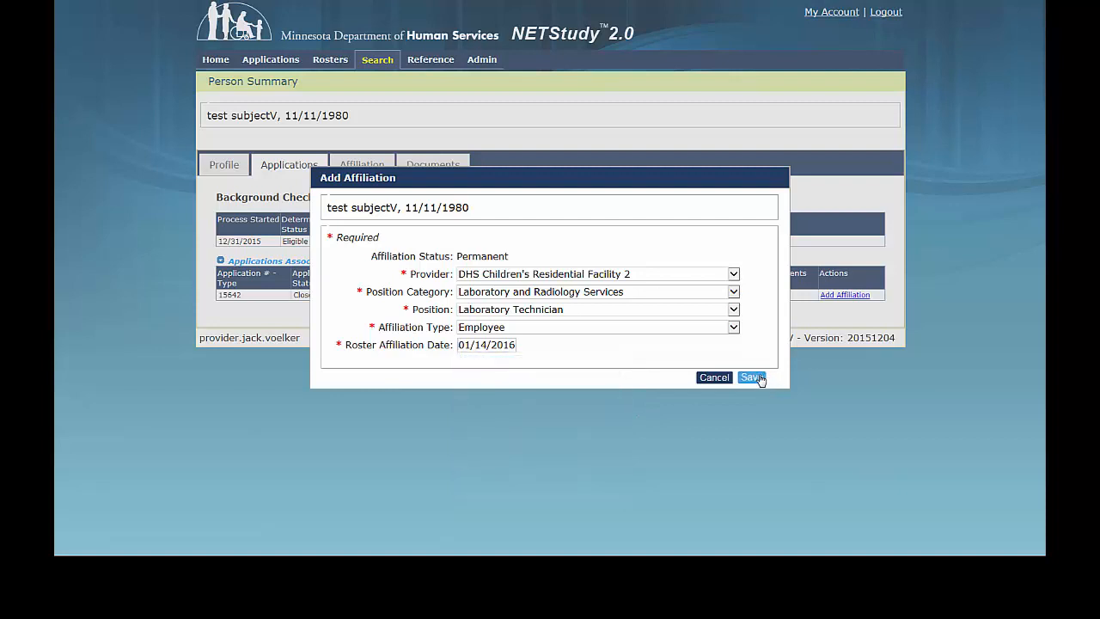
click(750, 378)
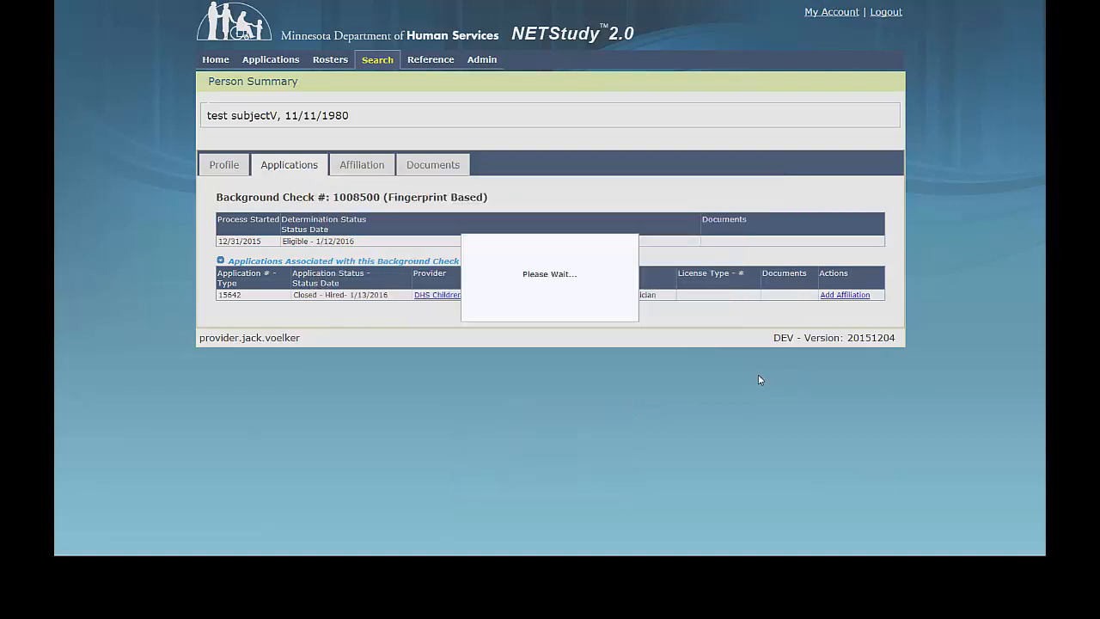